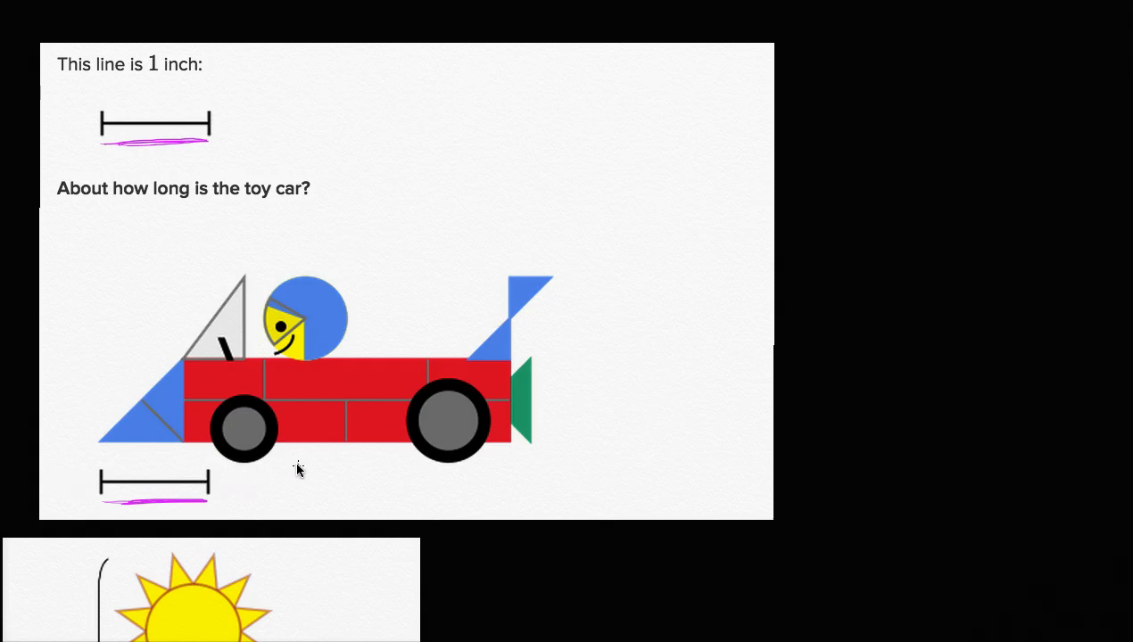
mouse_move(504, 451)
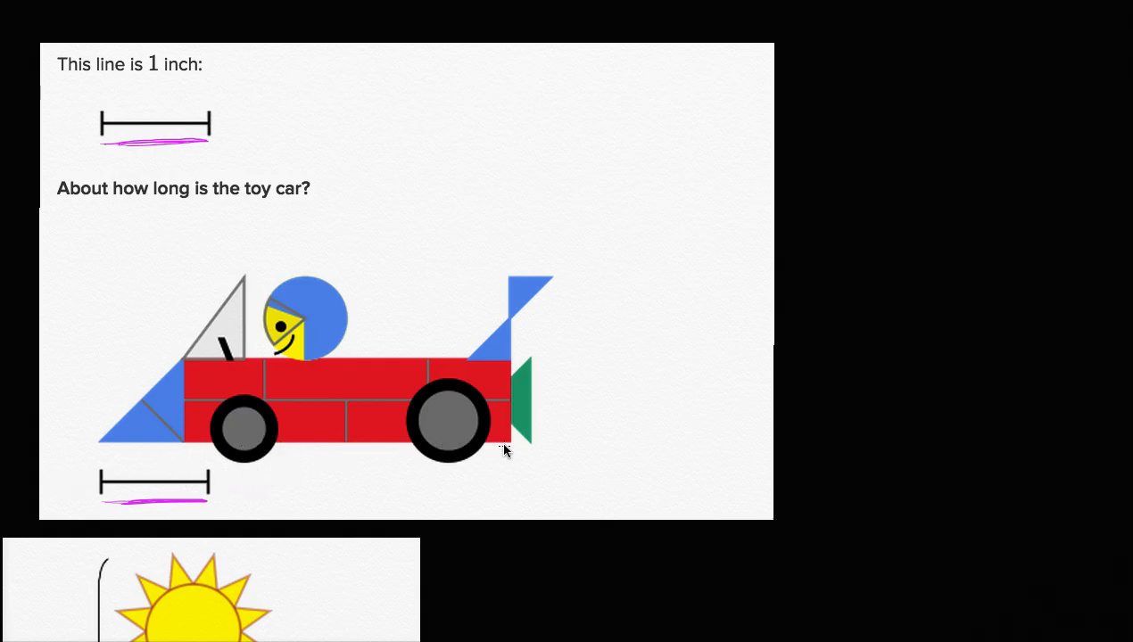
Draw a second one-inch line under the toy car, starting where the first ends.
drag(211, 484, 313, 485)
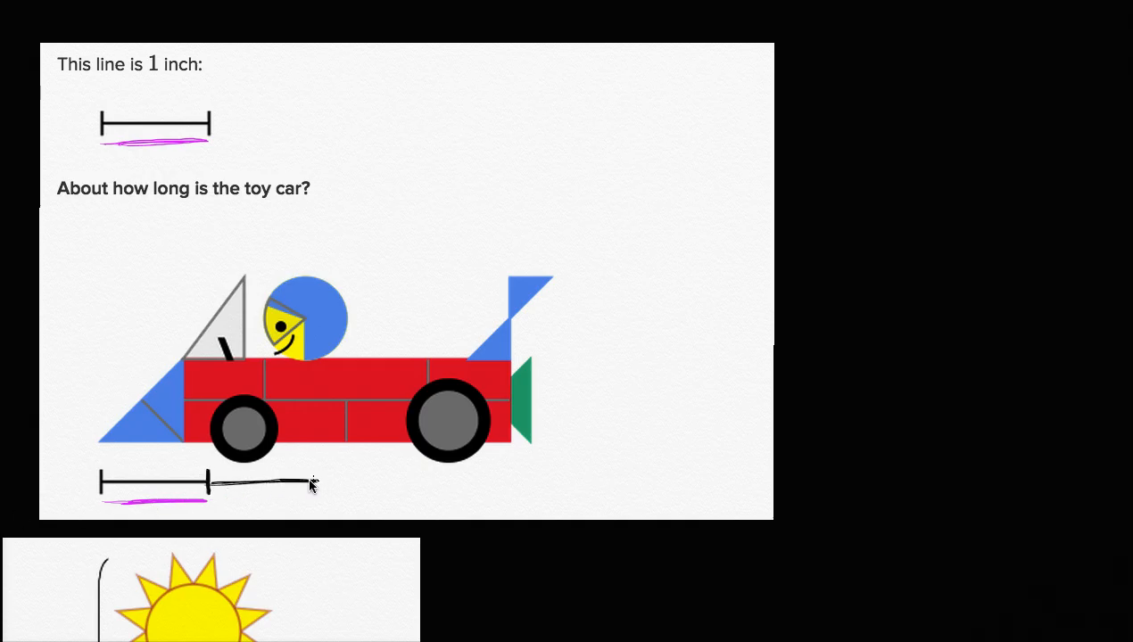